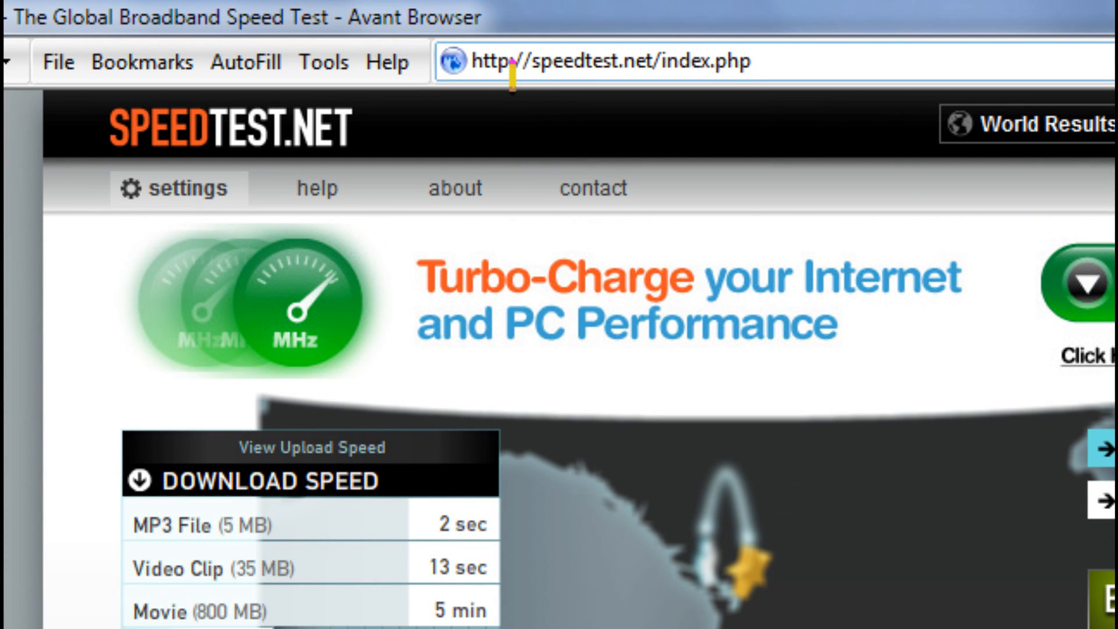
{"action": "mouse_move", "coordinate": [514, 327]}
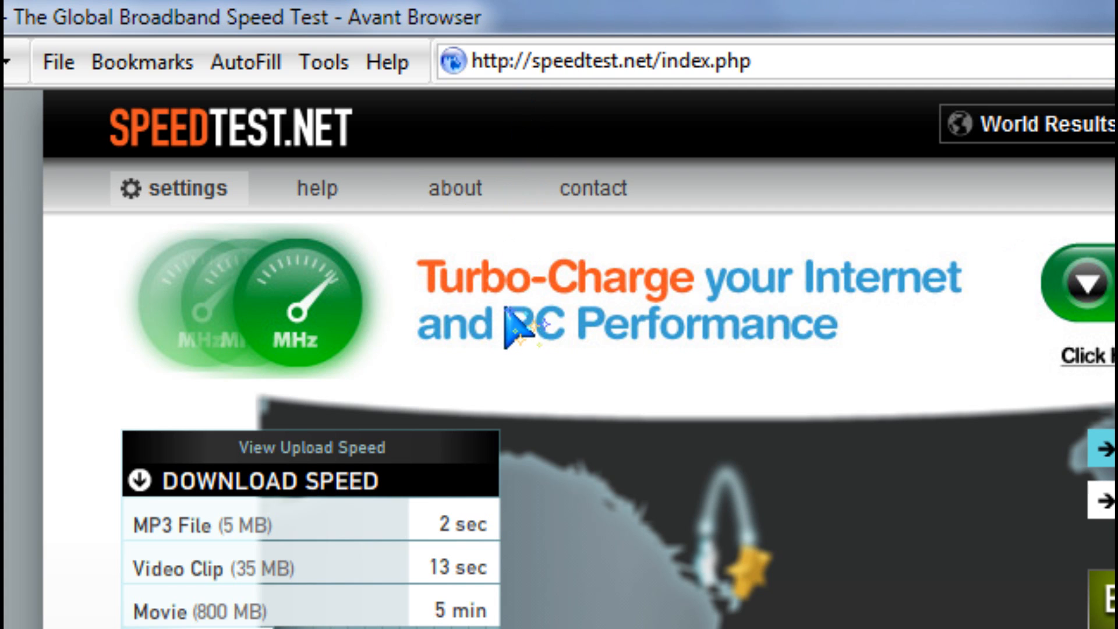
Scroll through the Speedtest.net page to run the test and read 17.02 Mb/s down, 0.27 Mb/s up, 35 ms ping.
{"action": "scroll", "scroll_direction": "down", "scroll_amount": 3}
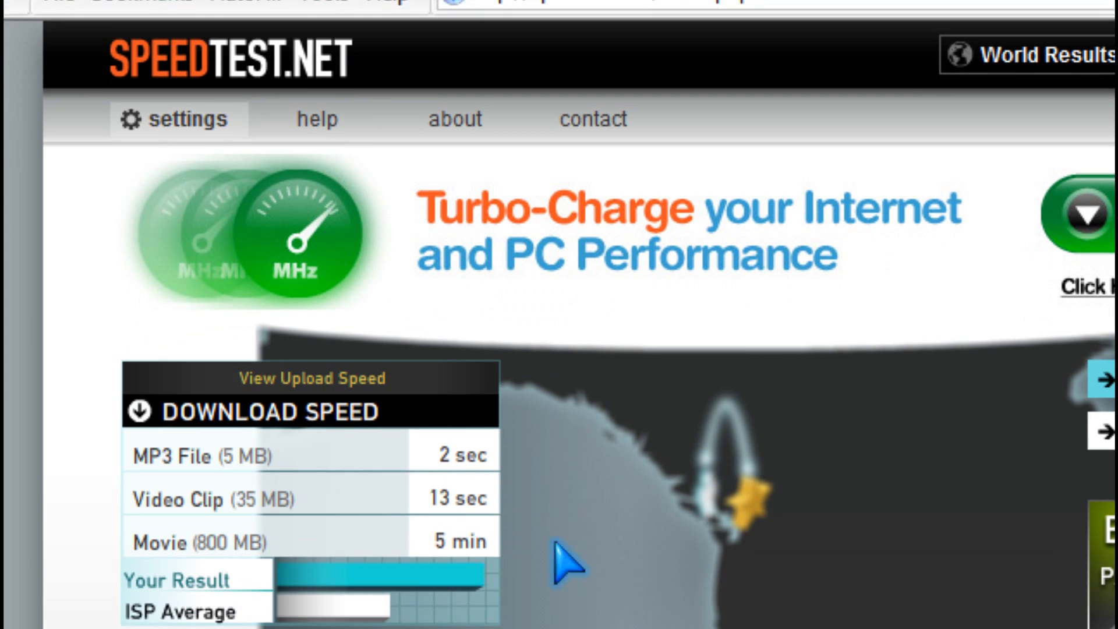
{"action": "scroll", "scroll_direction": "down", "scroll_amount": 3}
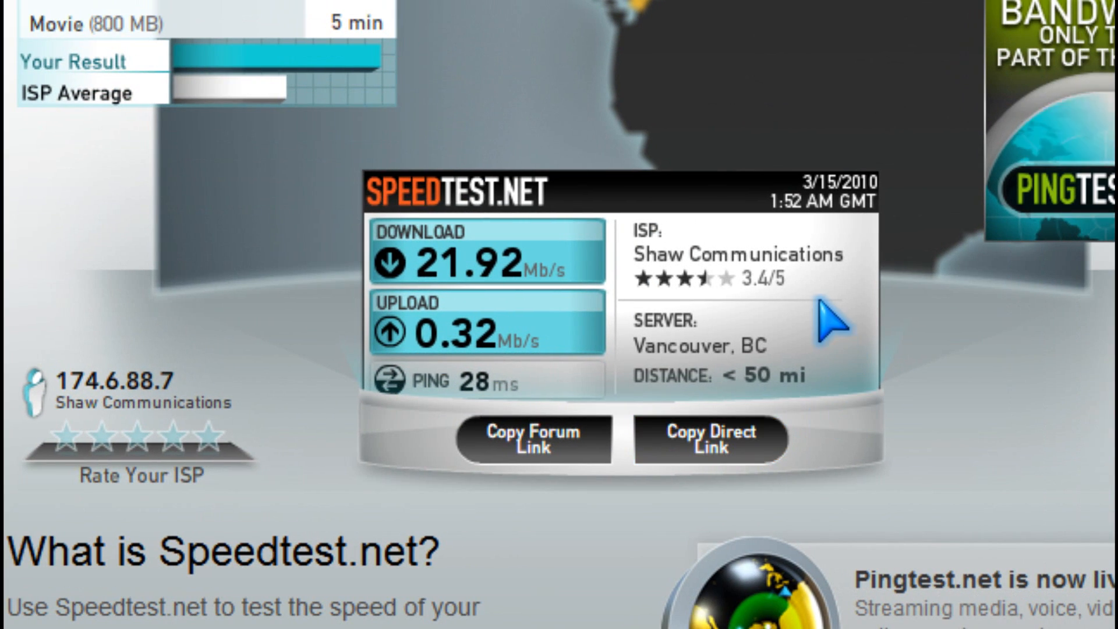
{"action": "mouse_move", "coordinate": [727, 441]}
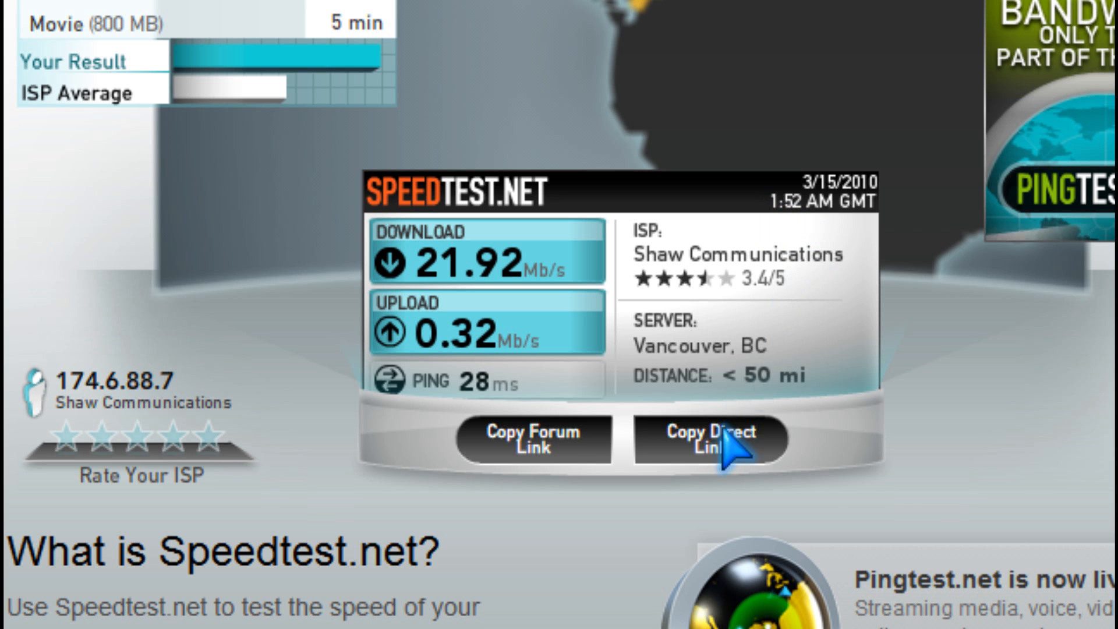
{"action": "scroll", "scroll_direction": "up", "scroll_amount": 3}
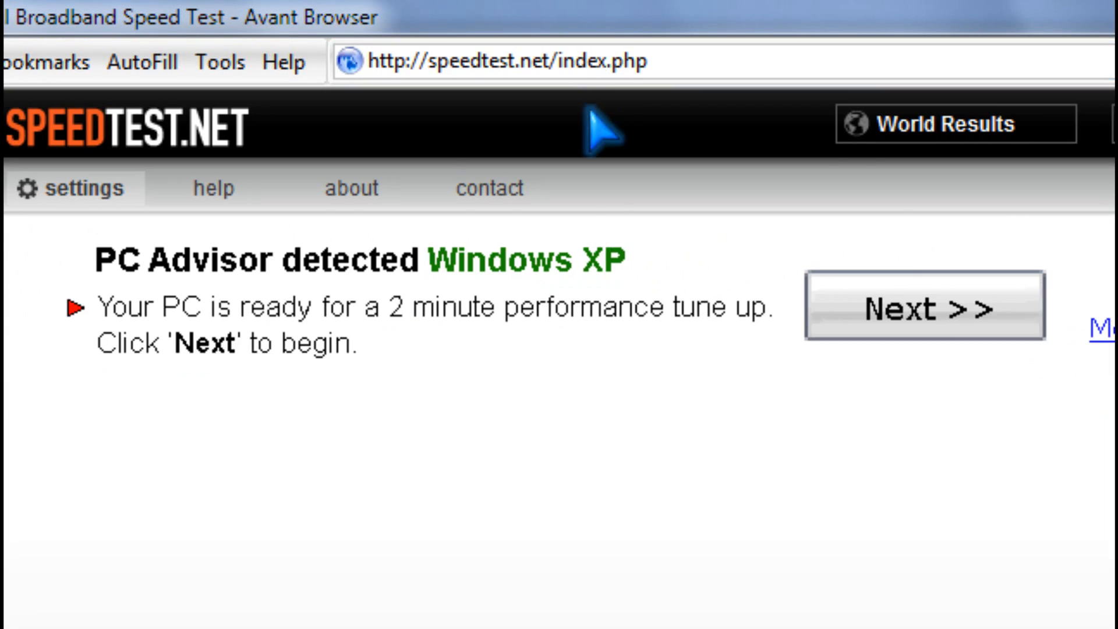
{"action": "scroll", "scroll_direction": "down", "scroll_amount": 3}
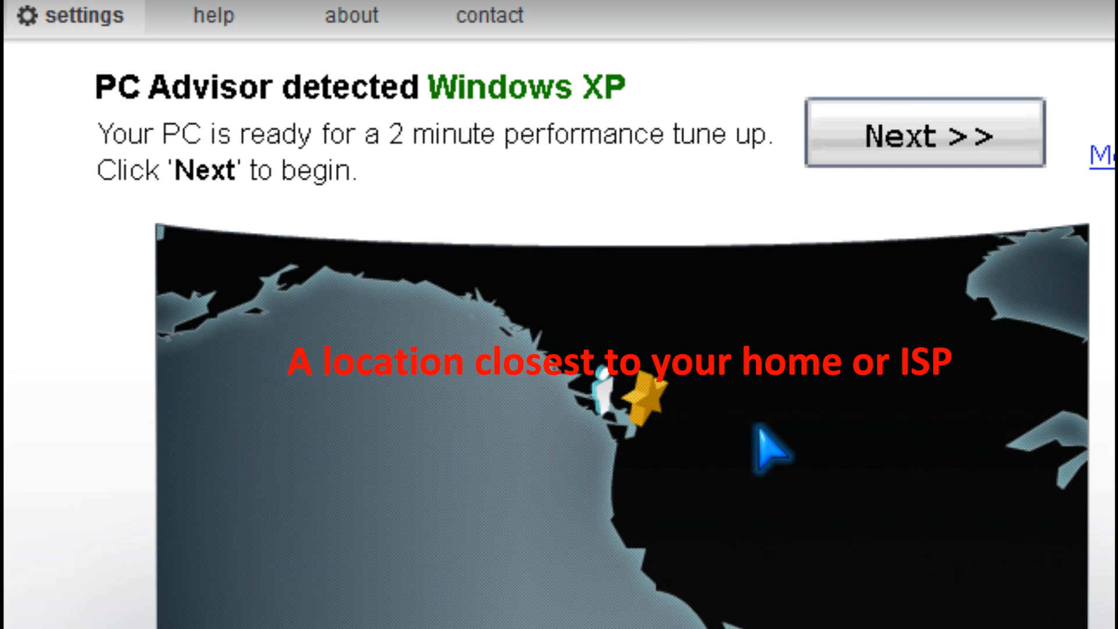
{"action": "scroll", "scroll_direction": "down", "scroll_amount": 3}
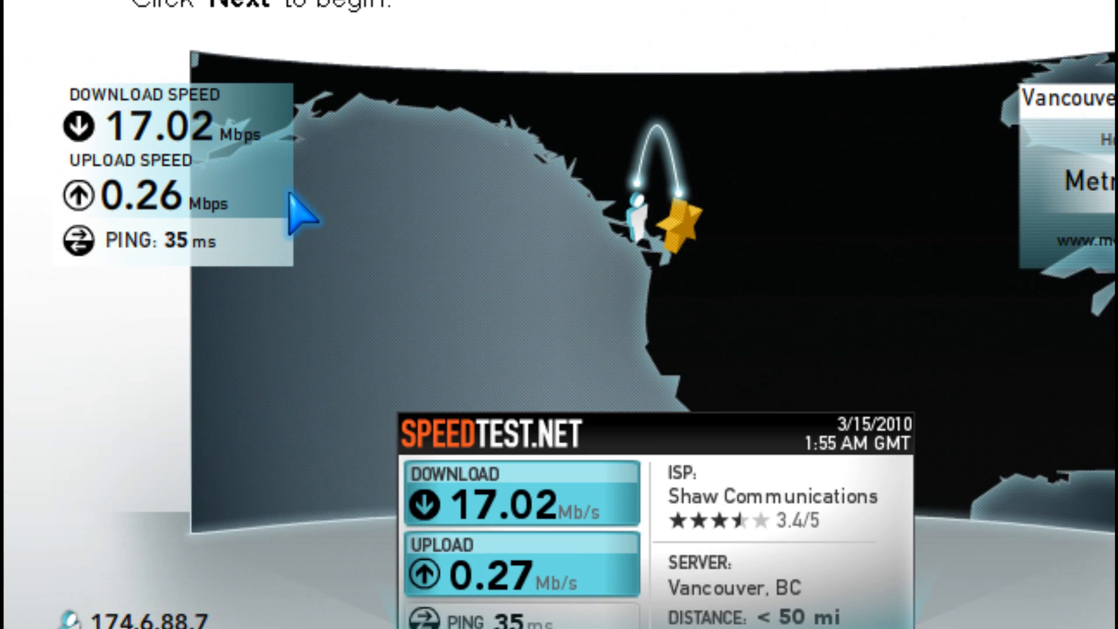
{"action": "scroll", "scroll_direction": "down", "scroll_amount": 3}
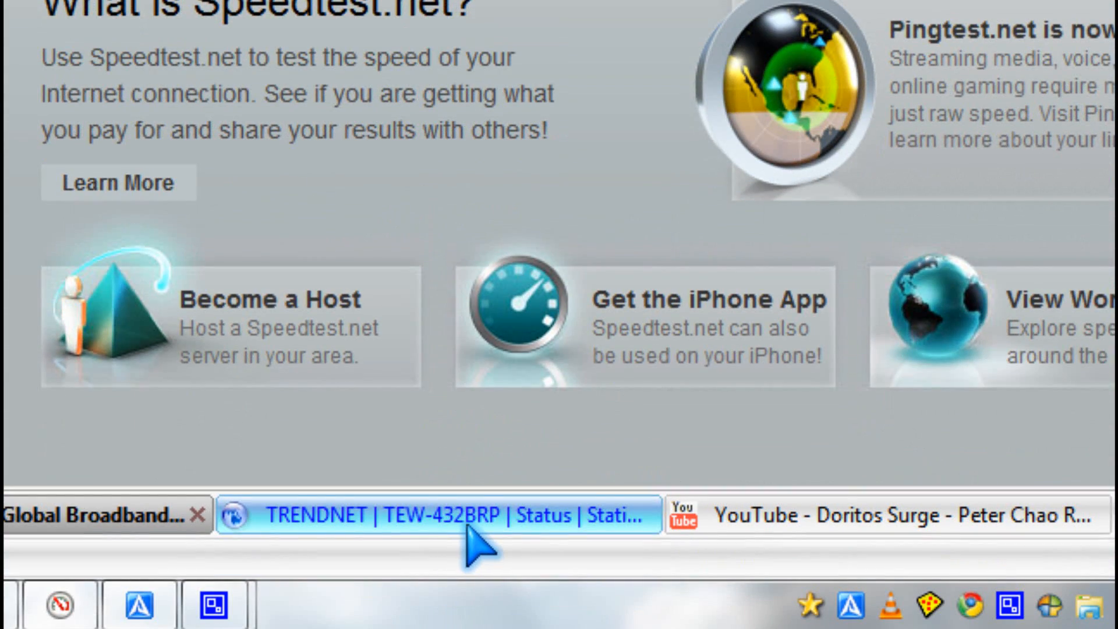
Show the TEW-432BRP Statistic page listing LAN, wireless and WAN send/receive utilization.
{"action": "left_click", "coordinate": [410, 514]}
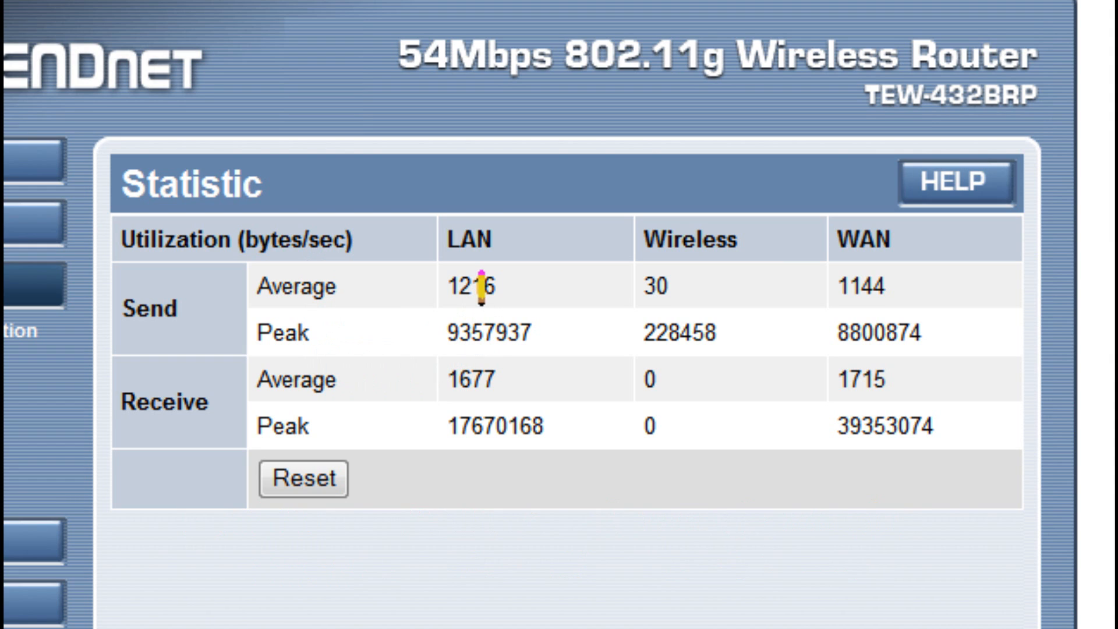
{"action": "mouse_move", "coordinate": [460, 357]}
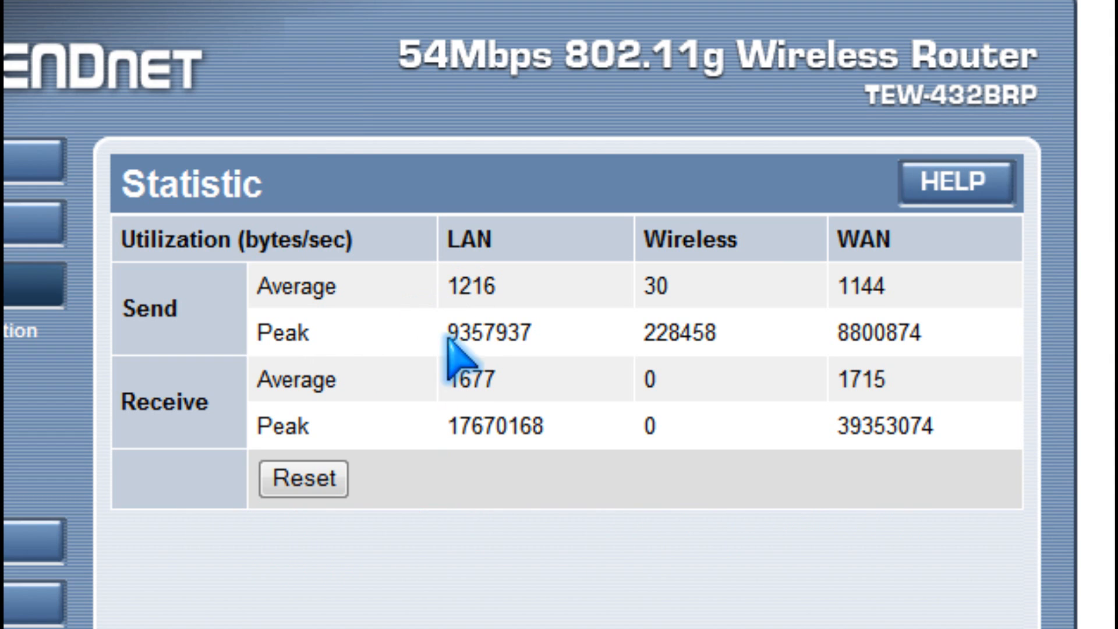
{"action": "mouse_move", "coordinate": [517, 267]}
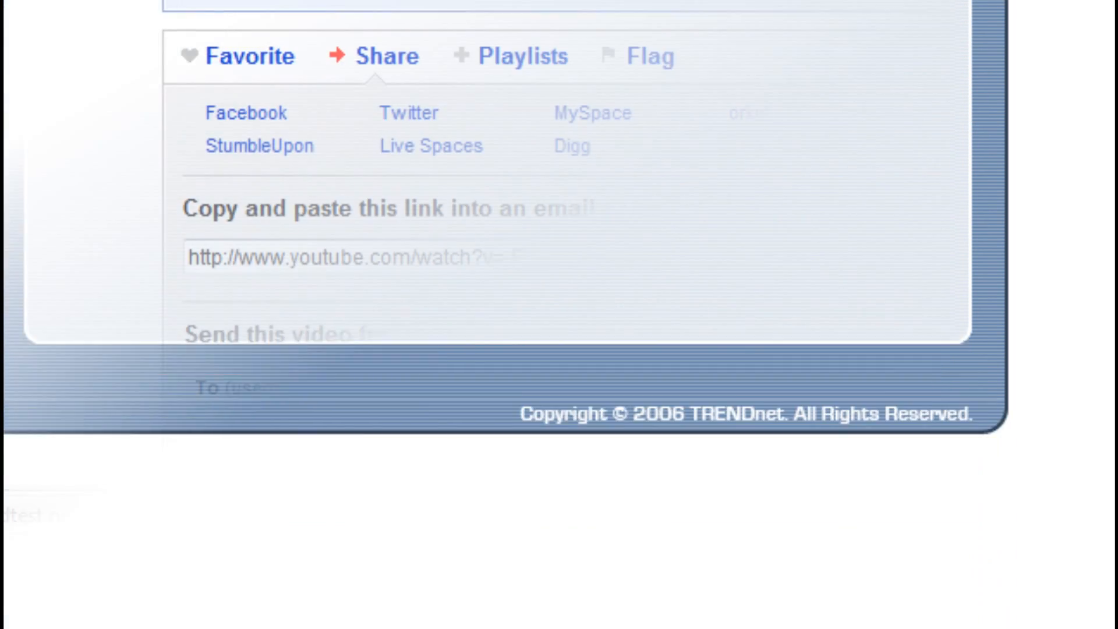
Launch Performance Monitor from a Start Menu search for 'performance monitor' and view its System Summary.
{"action": "left_click", "coordinate": [47, 602]}
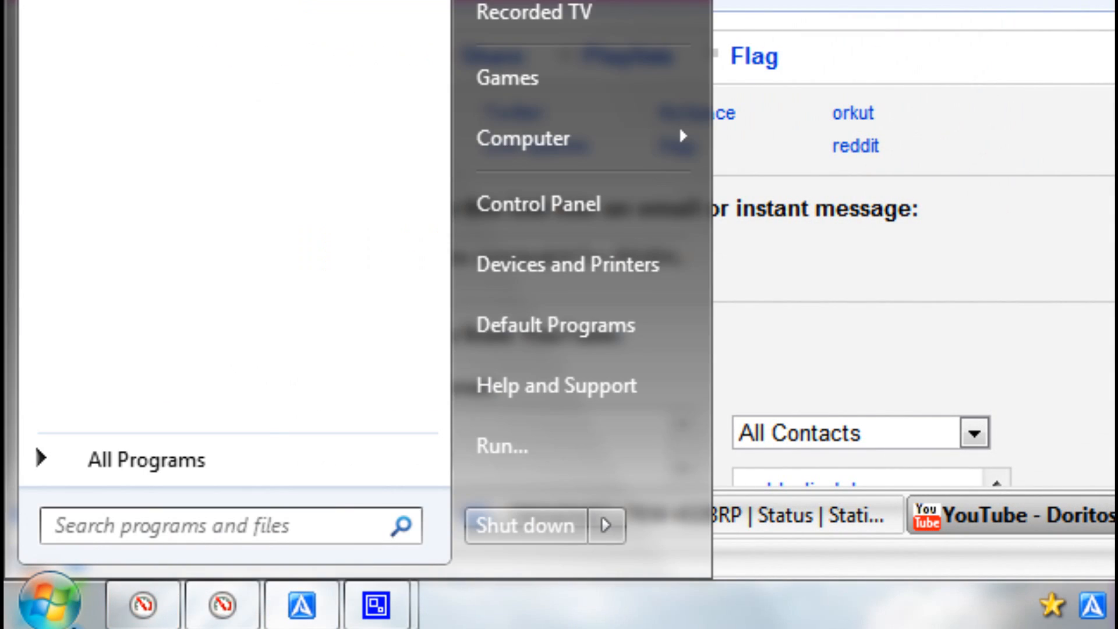
{"action": "left_click", "coordinate": [228, 527]}
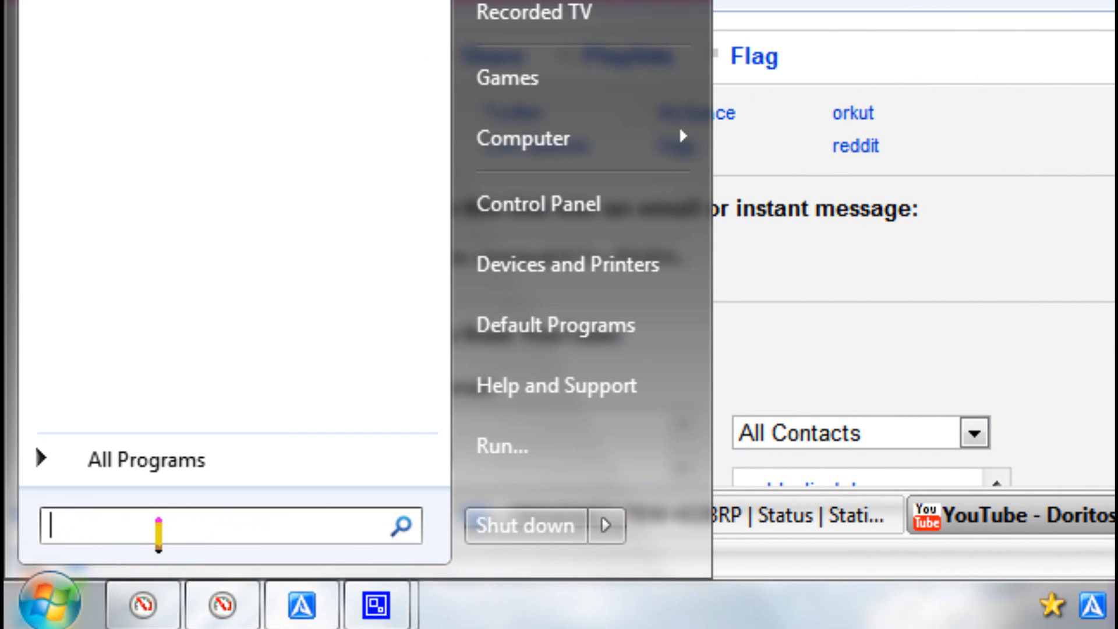
{"action": "type", "text": "pe"}
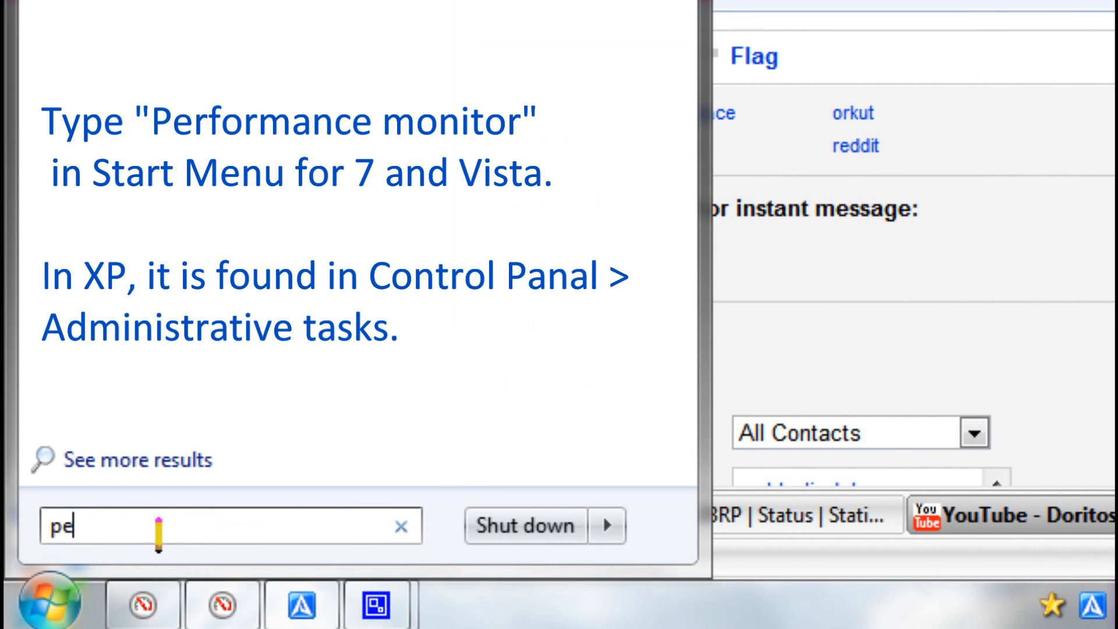
{"action": "type", "text": "rfi"}
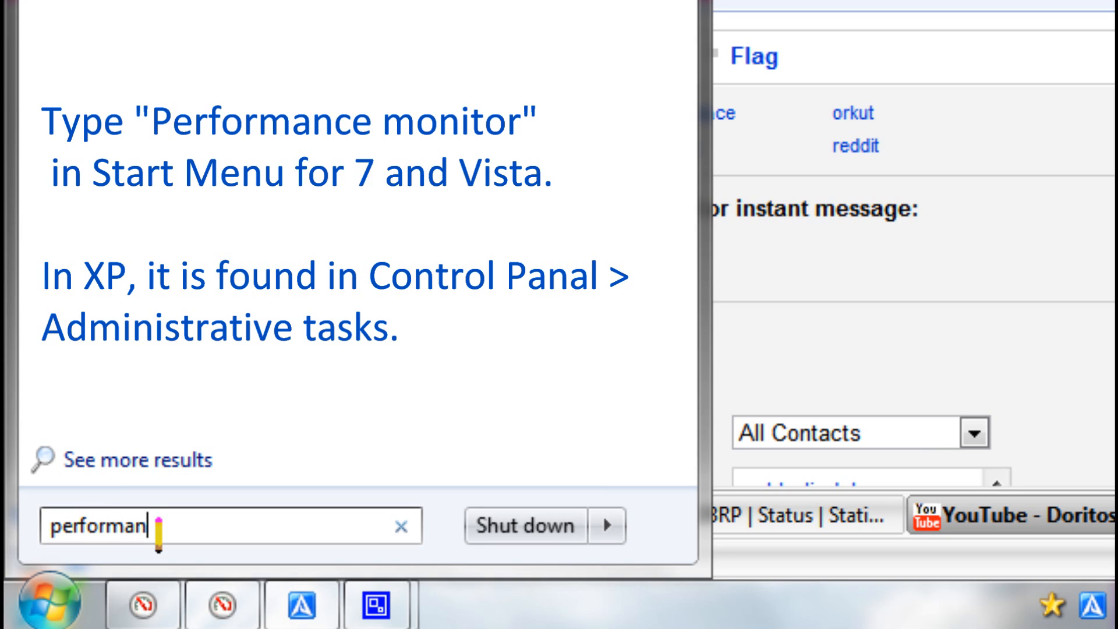
{"action": "type", "text": "ce mo"}
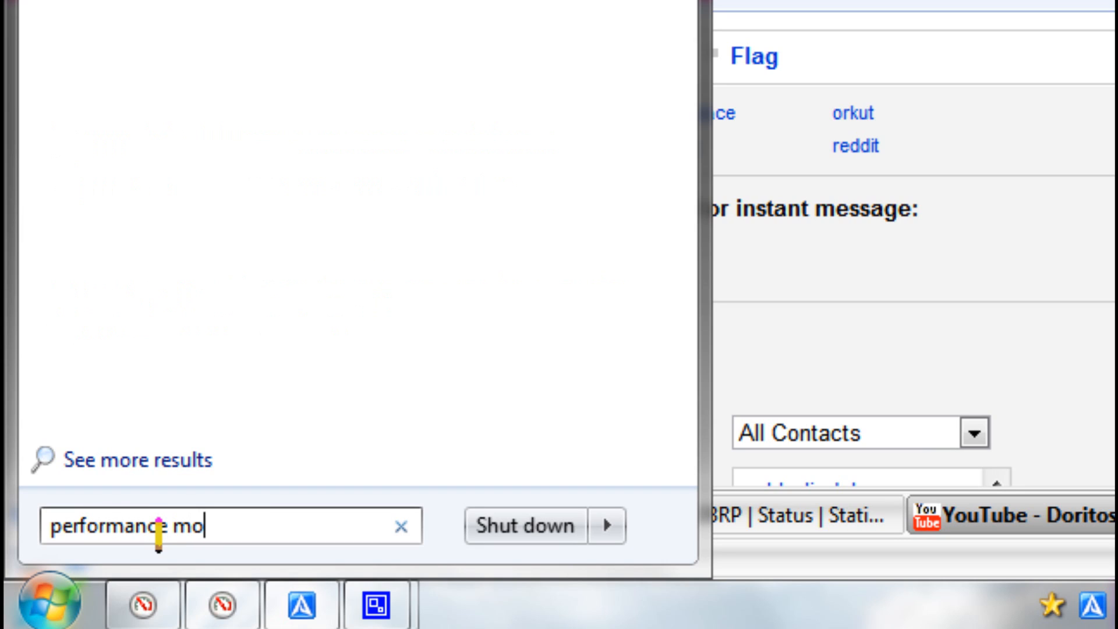
{"action": "type", "text": "nitor"}
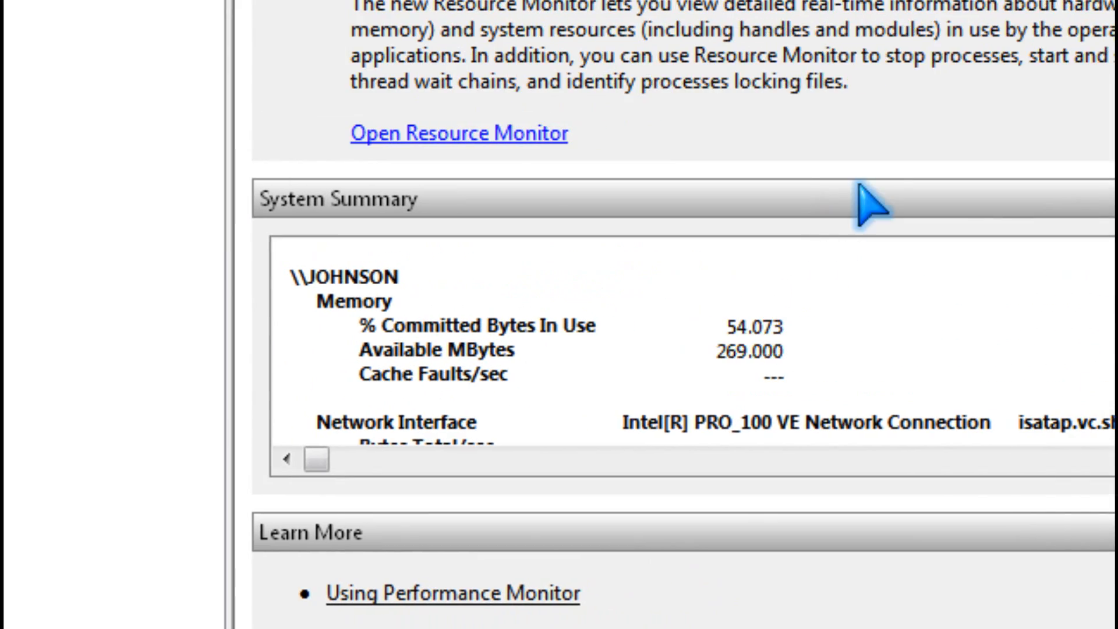
{"action": "scroll", "scroll_direction": "up", "scroll_amount": 3}
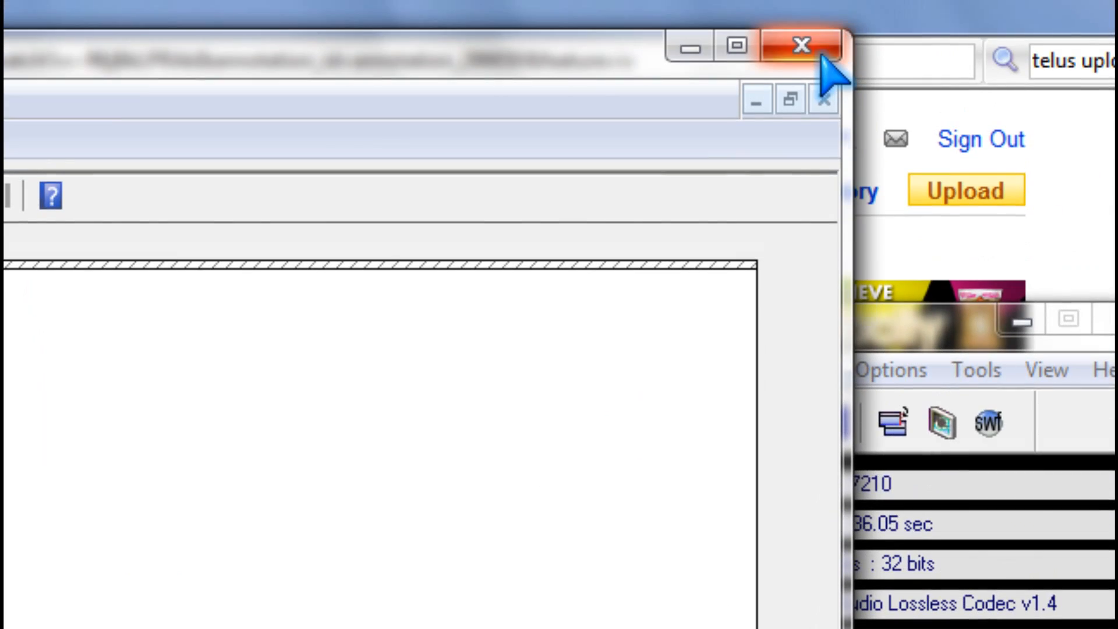
Bring up the Add Counters dialog from the performance graph's context menu.
{"action": "left_click", "coordinate": [803, 47]}
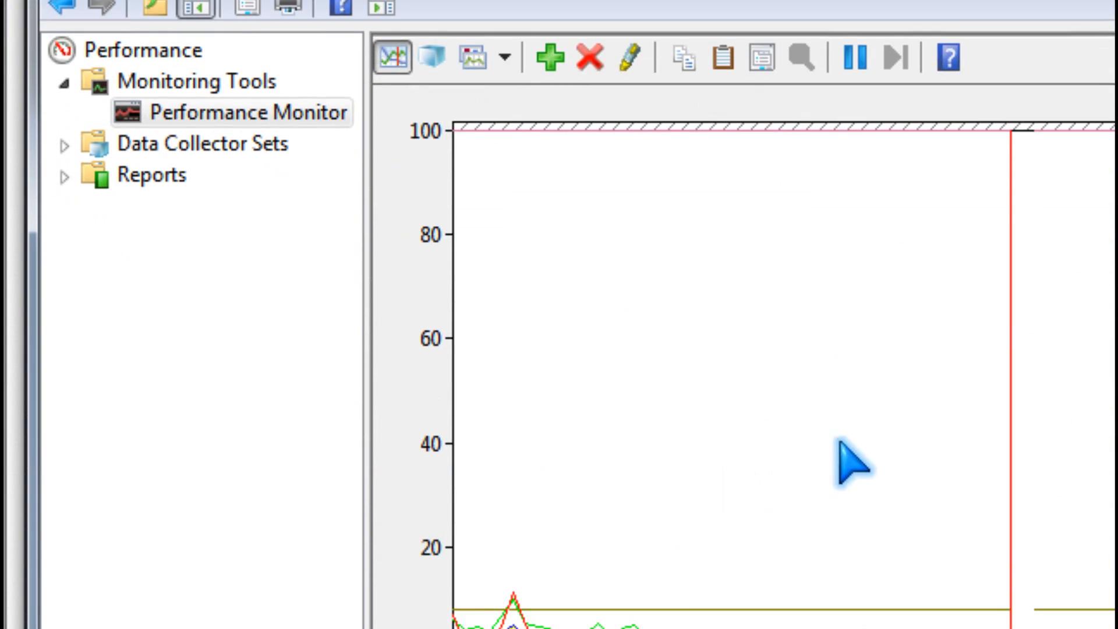
{"action": "right_click", "coordinate": [842, 471]}
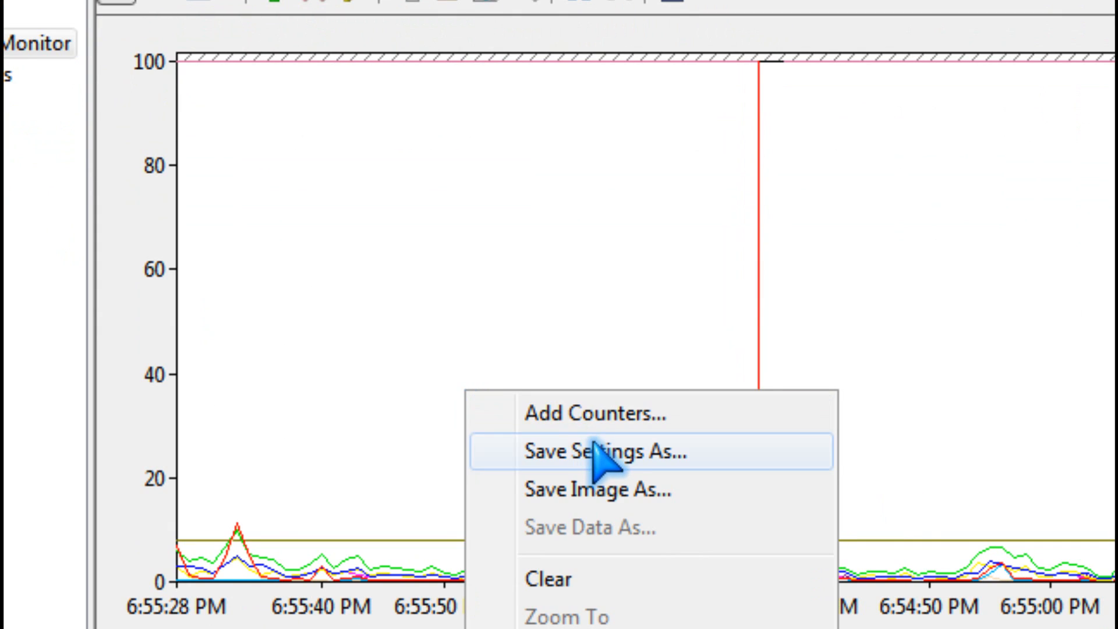
{"action": "left_click", "coordinate": [593, 413]}
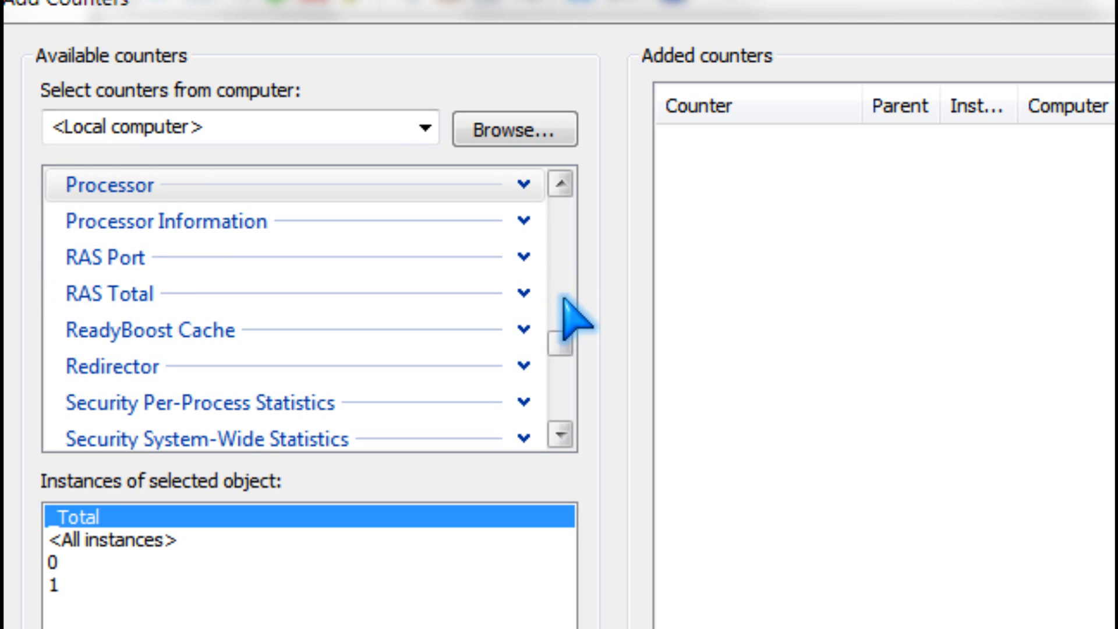
{"action": "scroll", "scroll_direction": "down", "scroll_amount": 3}
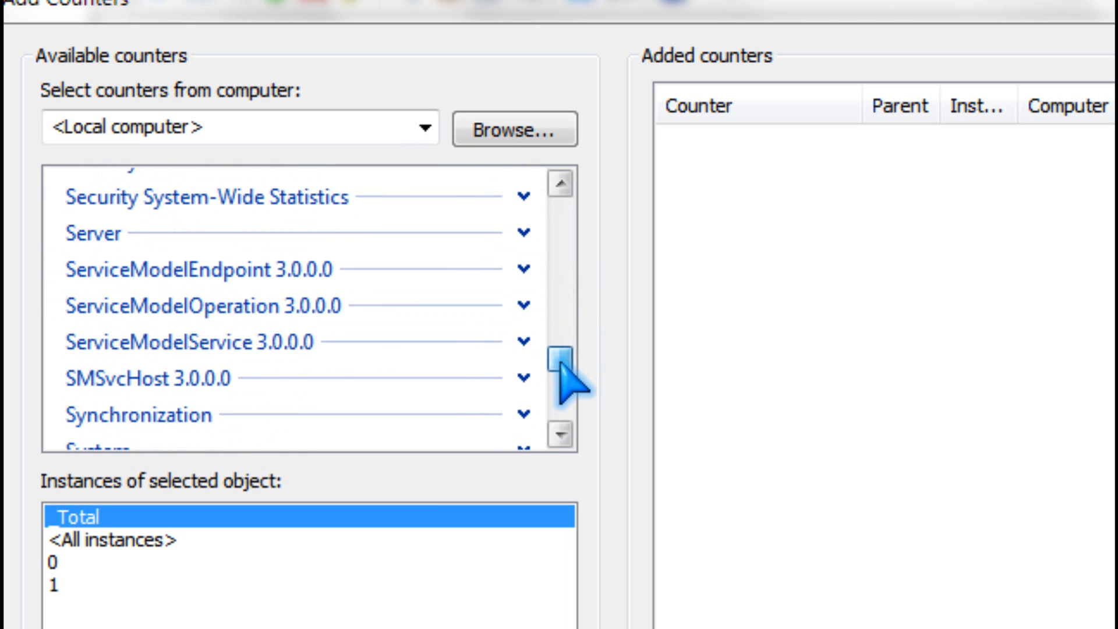
{"action": "scroll", "scroll_direction": "up", "scroll_amount": 3}
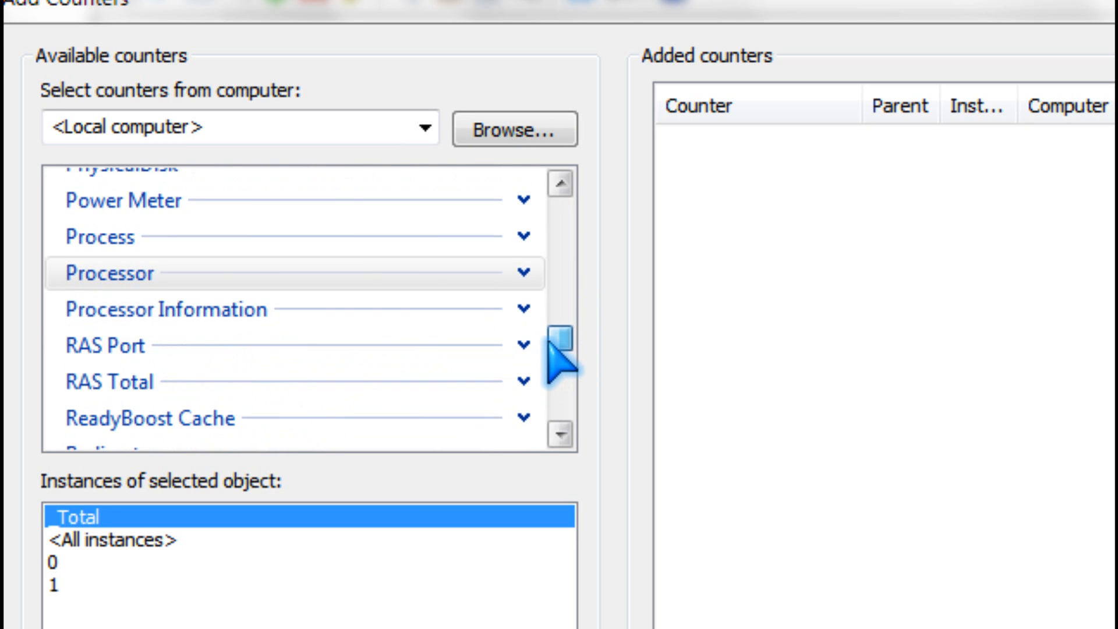
{"action": "scroll", "scroll_direction": "up", "scroll_amount": 3}
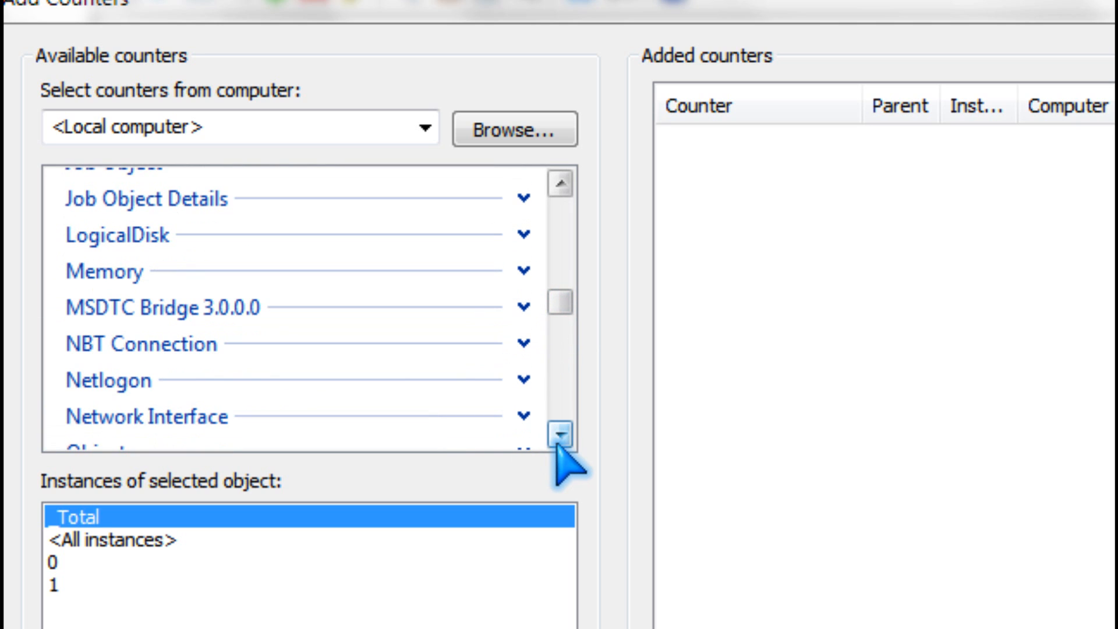
Select the Network Interface group and expand its counters, including Bytes Received/sec.
{"action": "left_click", "coordinate": [149, 416]}
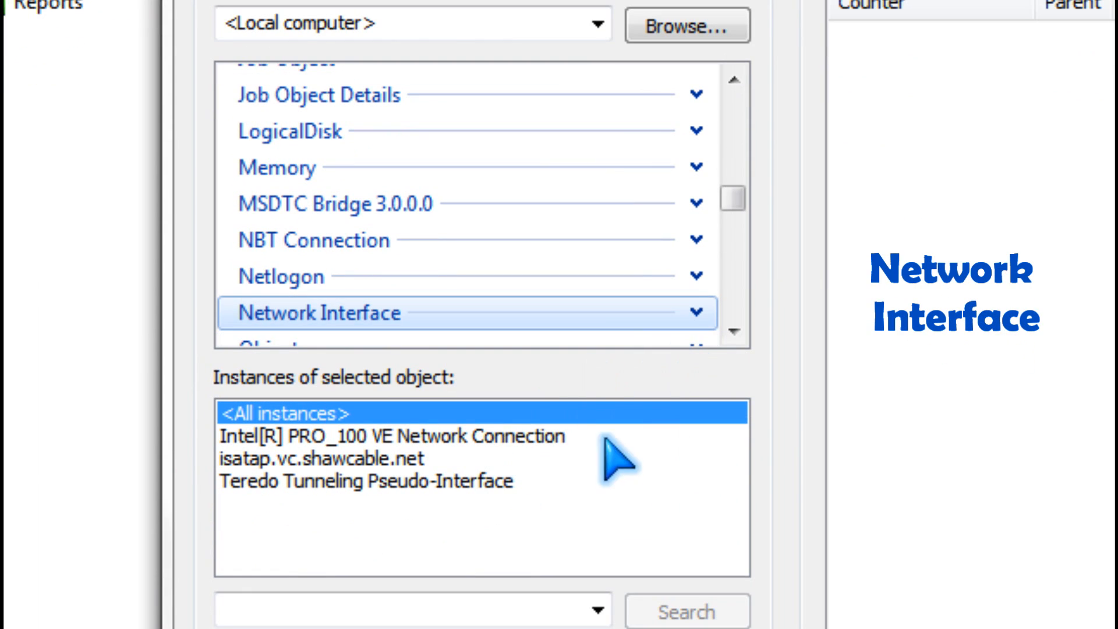
{"action": "left_click", "coordinate": [695, 312]}
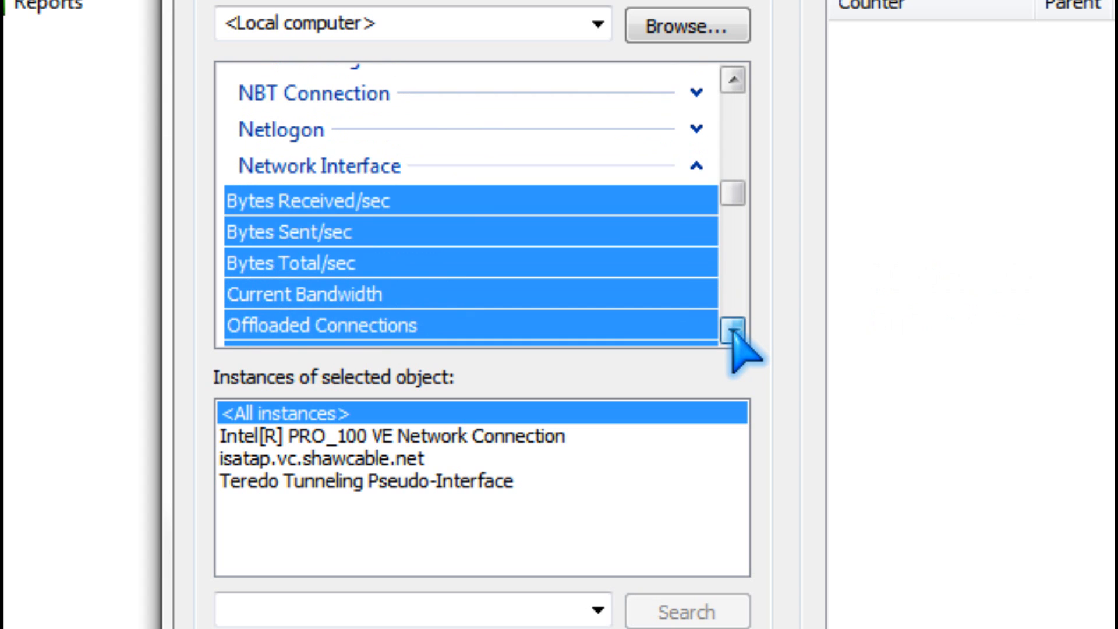
{"action": "left_click", "coordinate": [730, 329]}
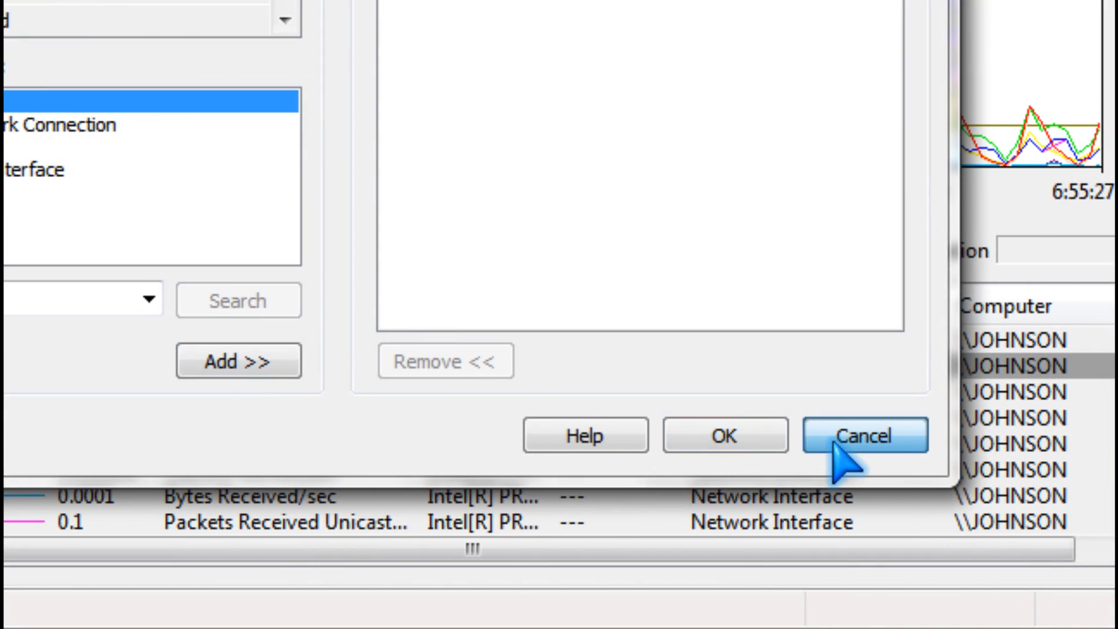
Restyle the Bytes Total/sec counter as the thickest line width in magenta.
{"action": "left_click", "coordinate": [864, 434]}
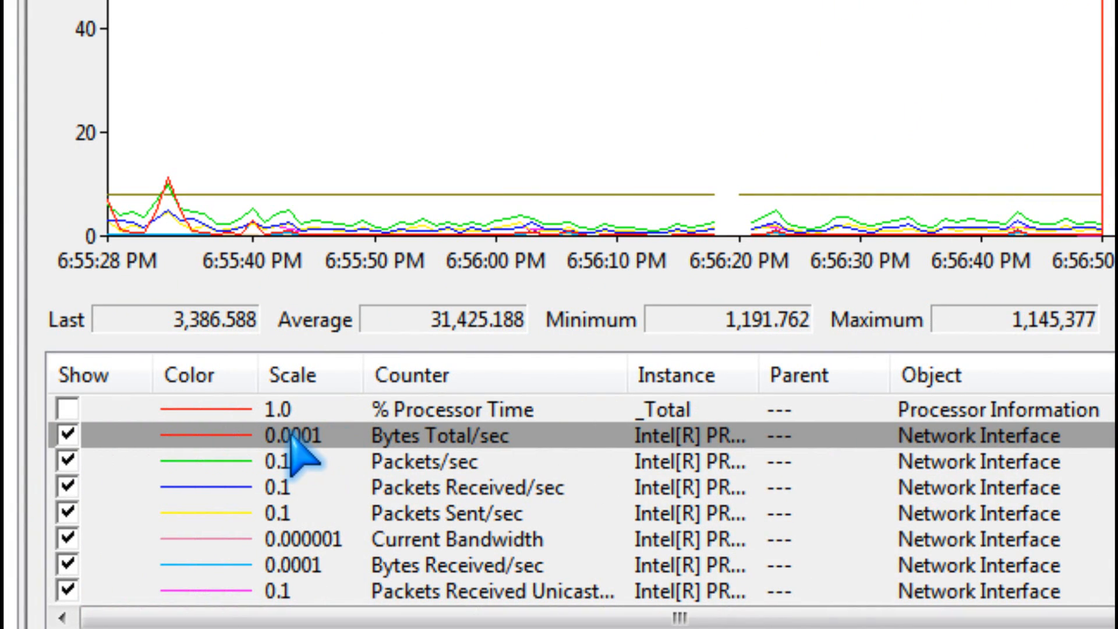
{"action": "right_click", "coordinate": [307, 456]}
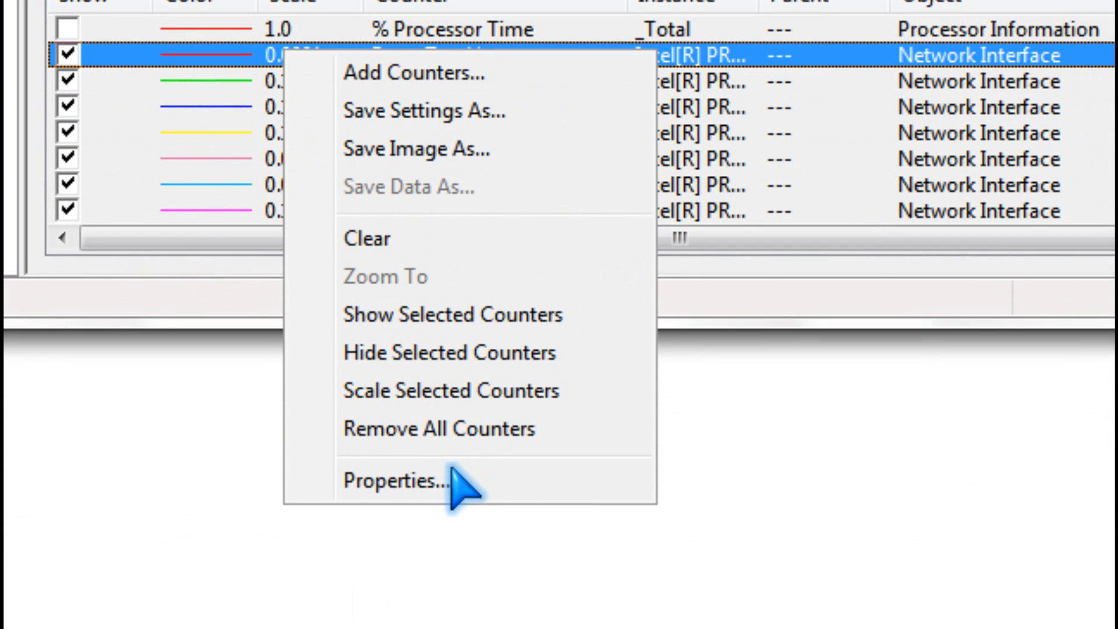
{"action": "left_click", "coordinate": [384, 482]}
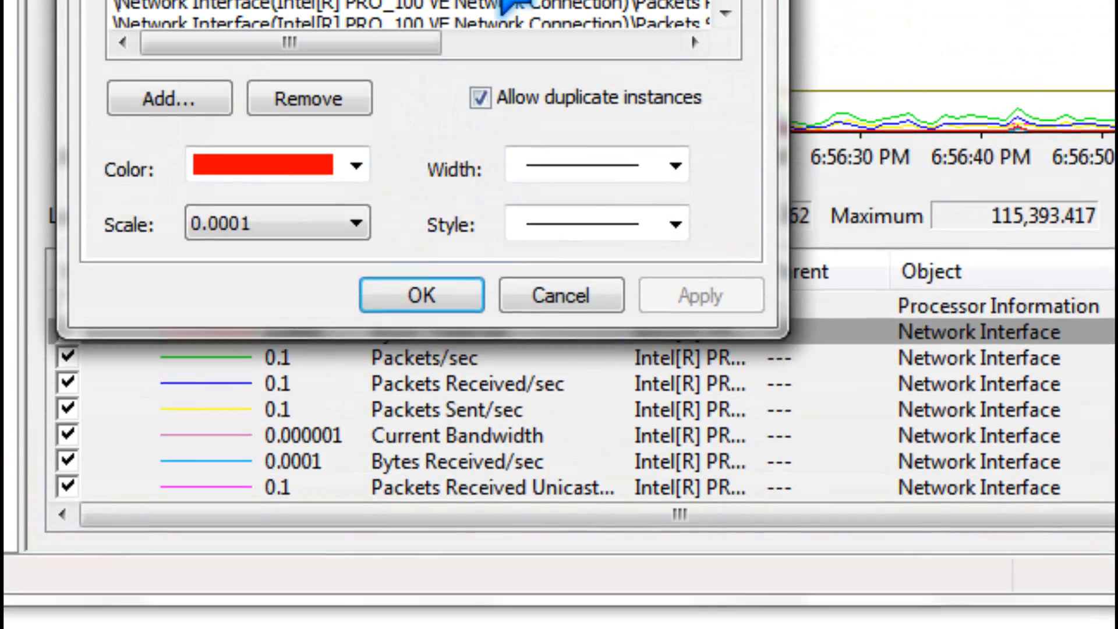
{"action": "left_click", "coordinate": [673, 467]}
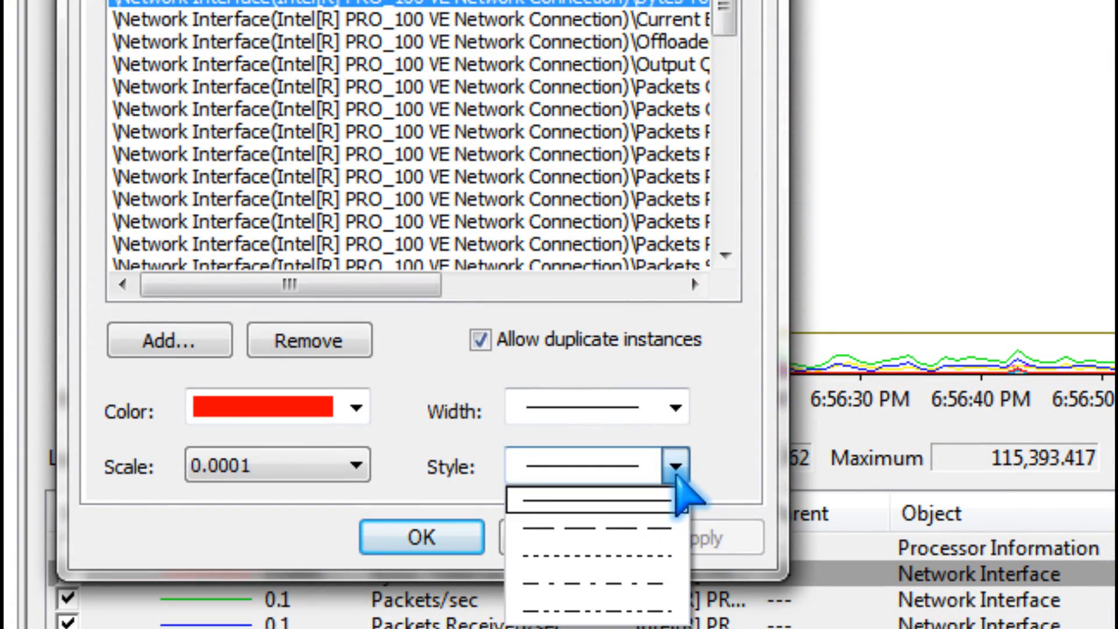
{"action": "left_click", "coordinate": [670, 340]}
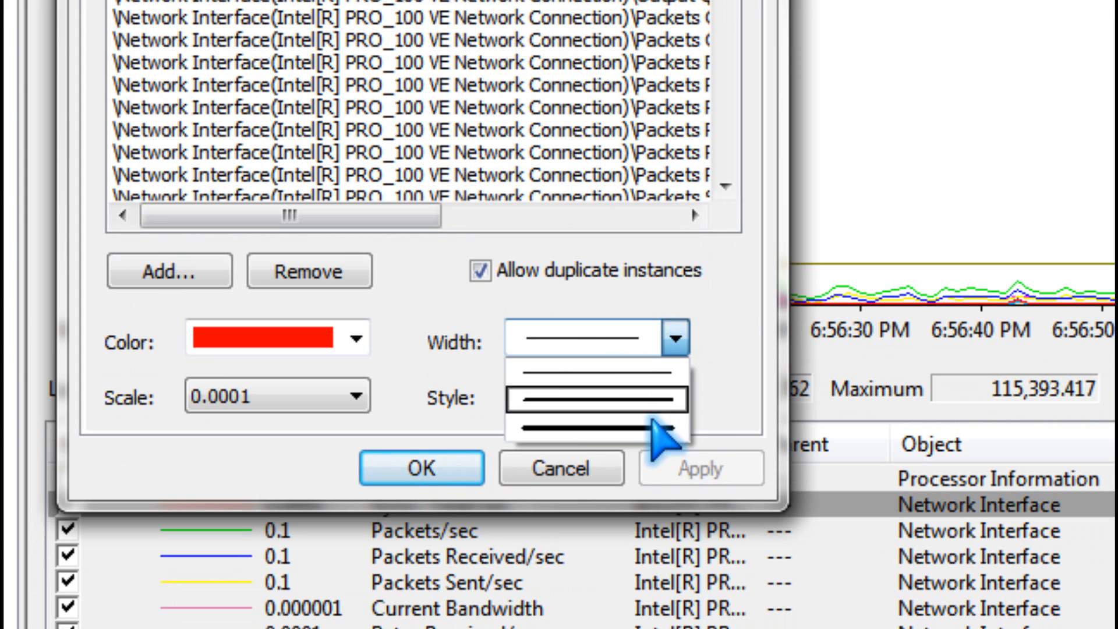
{"action": "left_click", "coordinate": [597, 401]}
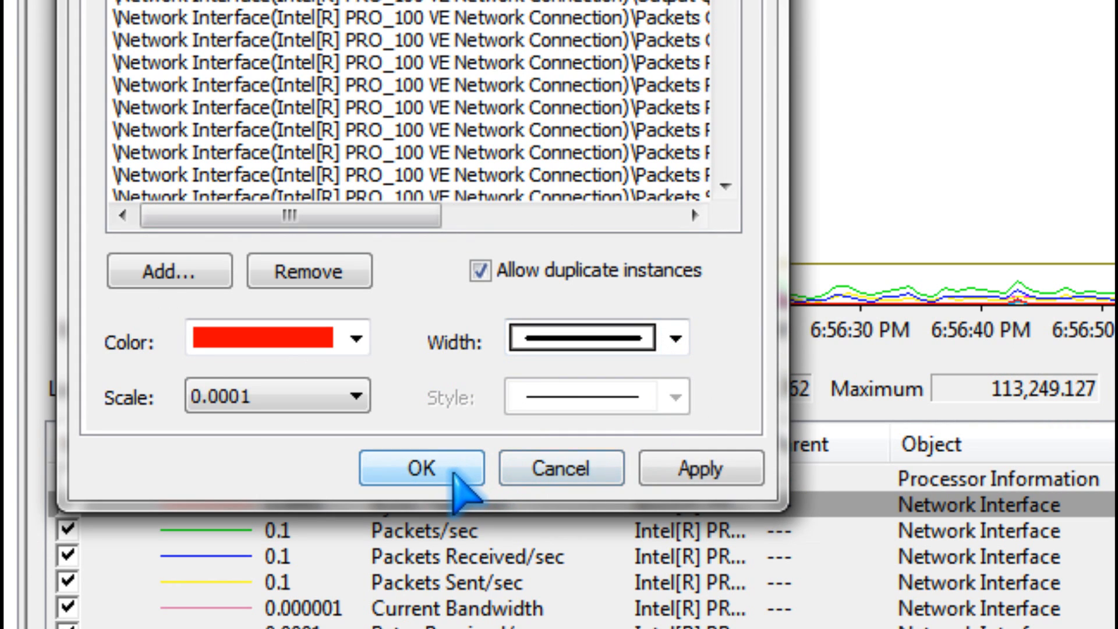
{"action": "left_click", "coordinate": [360, 339]}
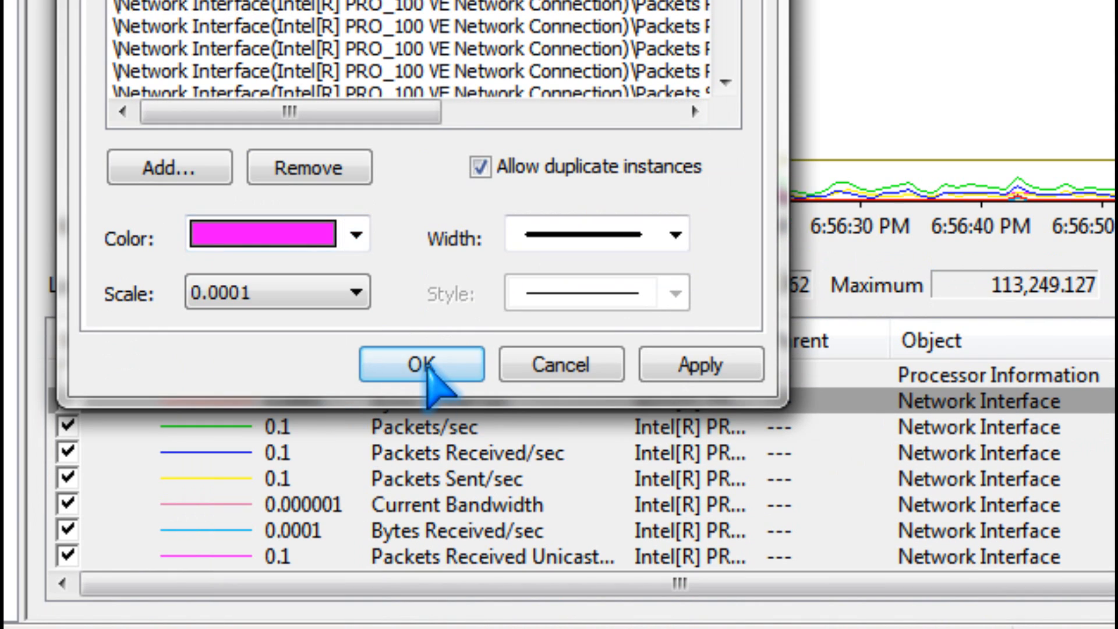
{"action": "left_click", "coordinate": [420, 364]}
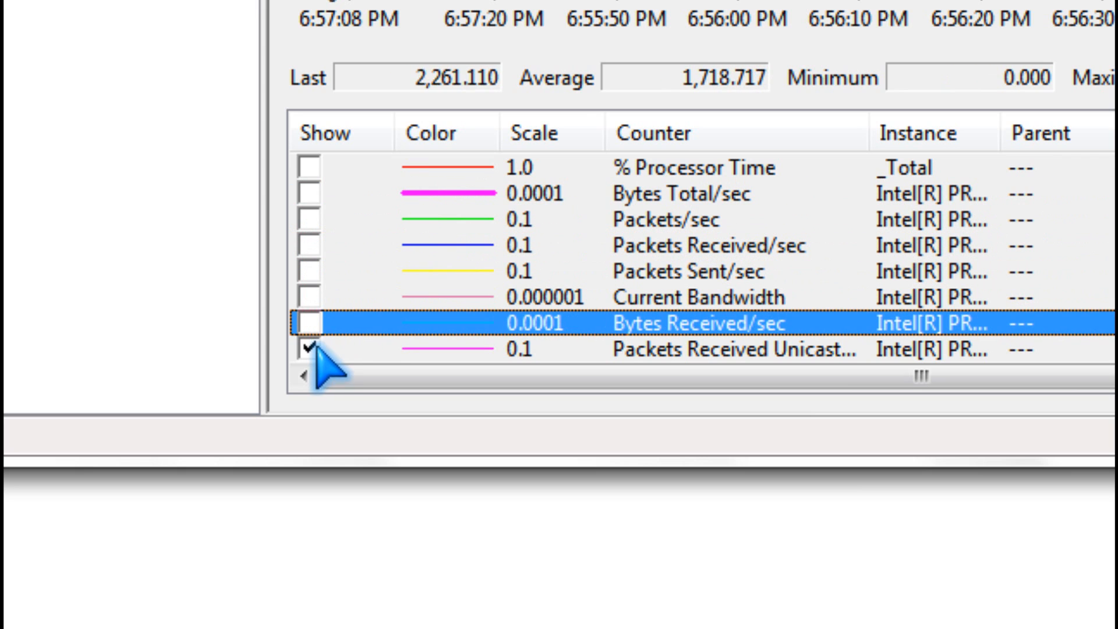
Show Packets Received Unicast and switch the graph display to Histogram bar.
{"action": "left_click", "coordinate": [677, 347]}
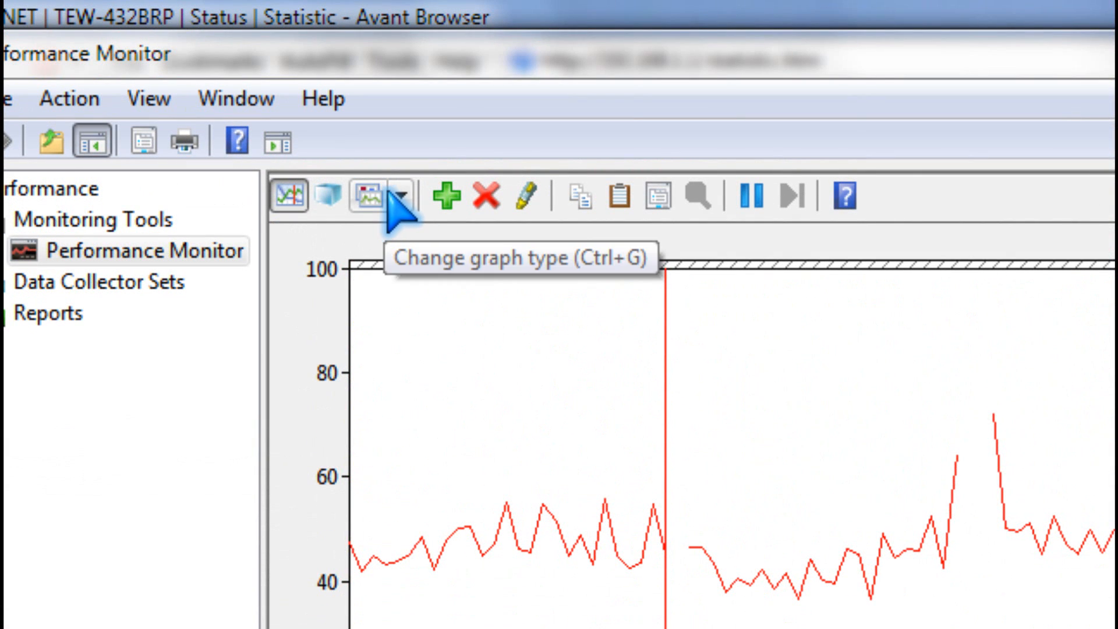
{"action": "left_click", "coordinate": [374, 197]}
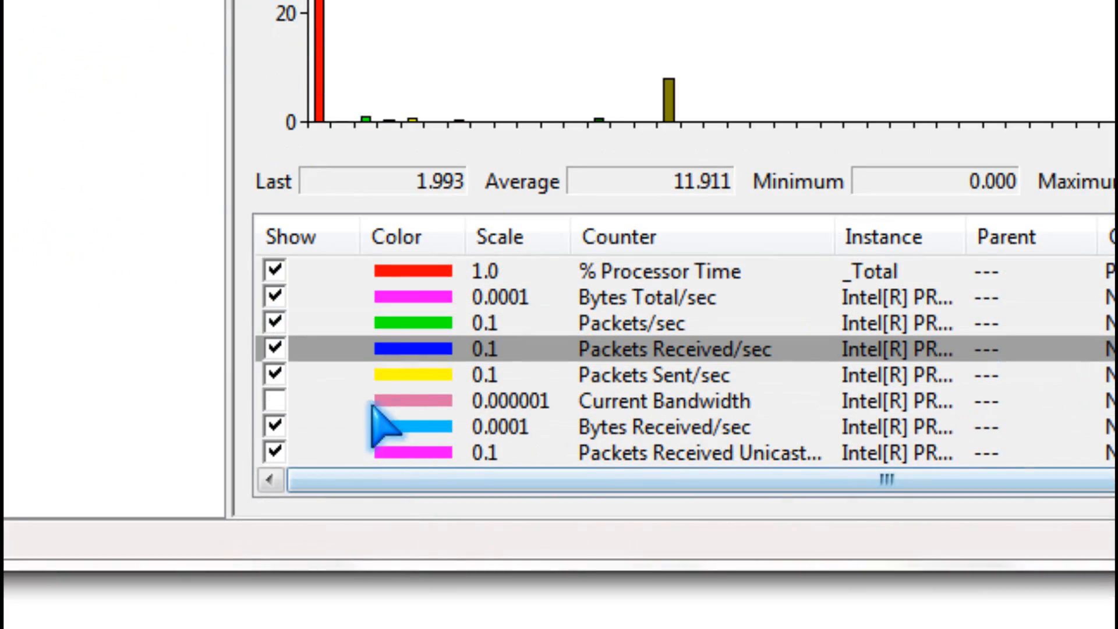
{"action": "left_click", "coordinate": [273, 401]}
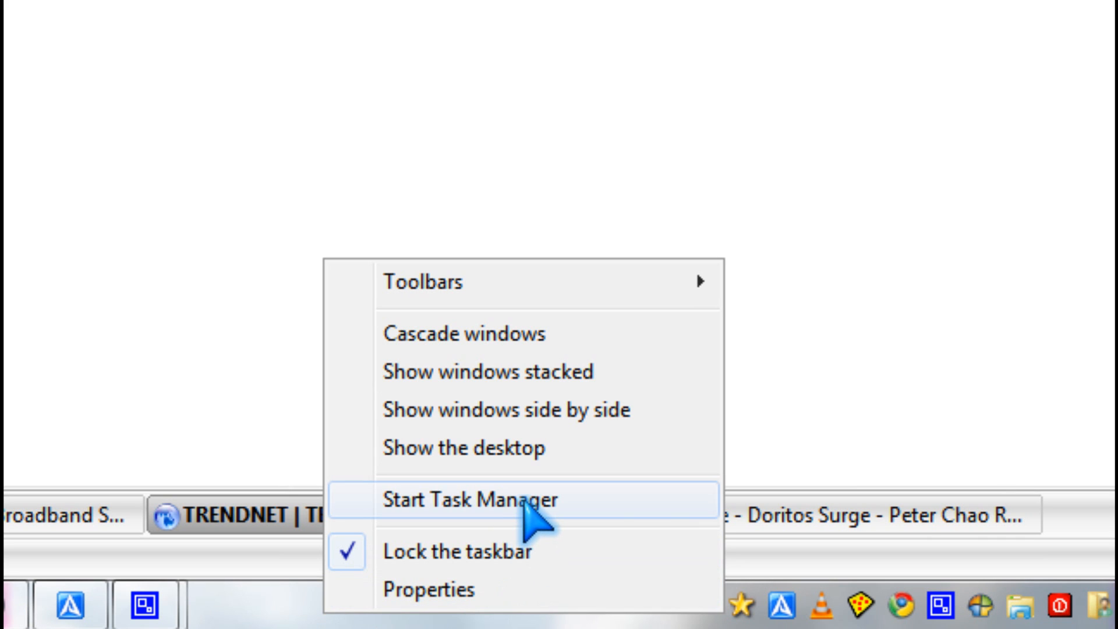
{"action": "mouse_move", "coordinate": [427, 553]}
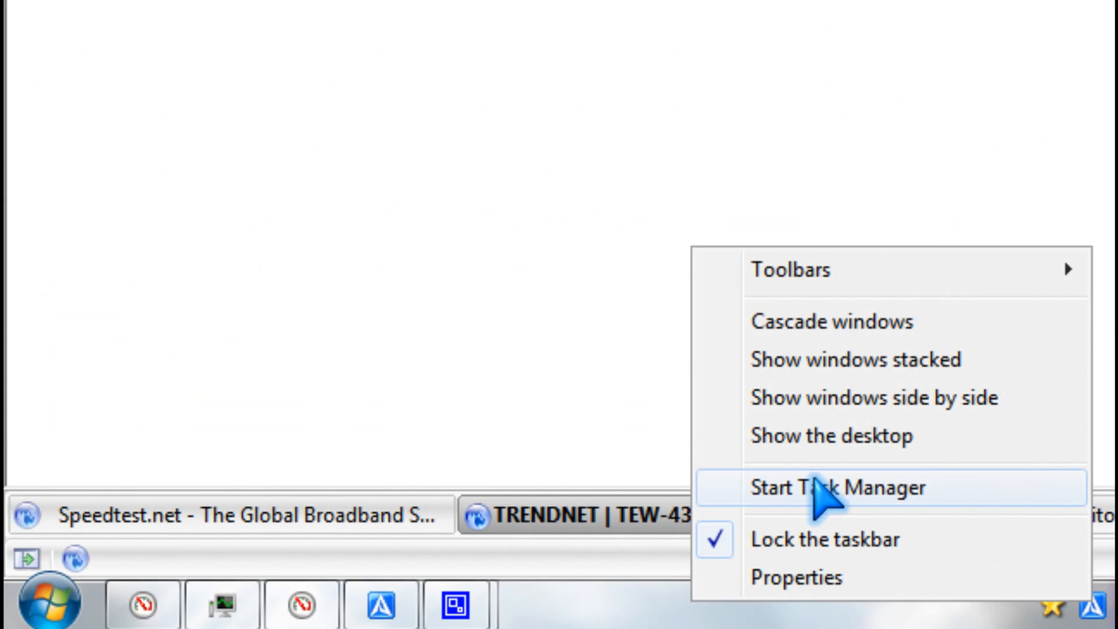
Start Task Manager from the taskbar and view its Performance overview with 71% memory use.
{"action": "left_click", "coordinate": [855, 488]}
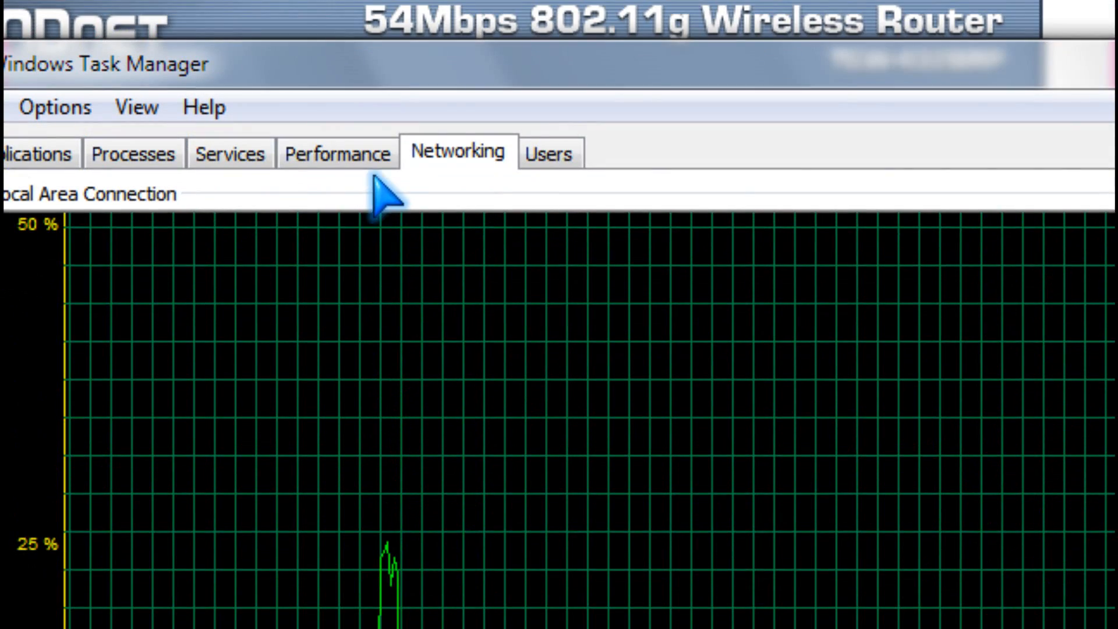
{"action": "left_click", "coordinate": [337, 152]}
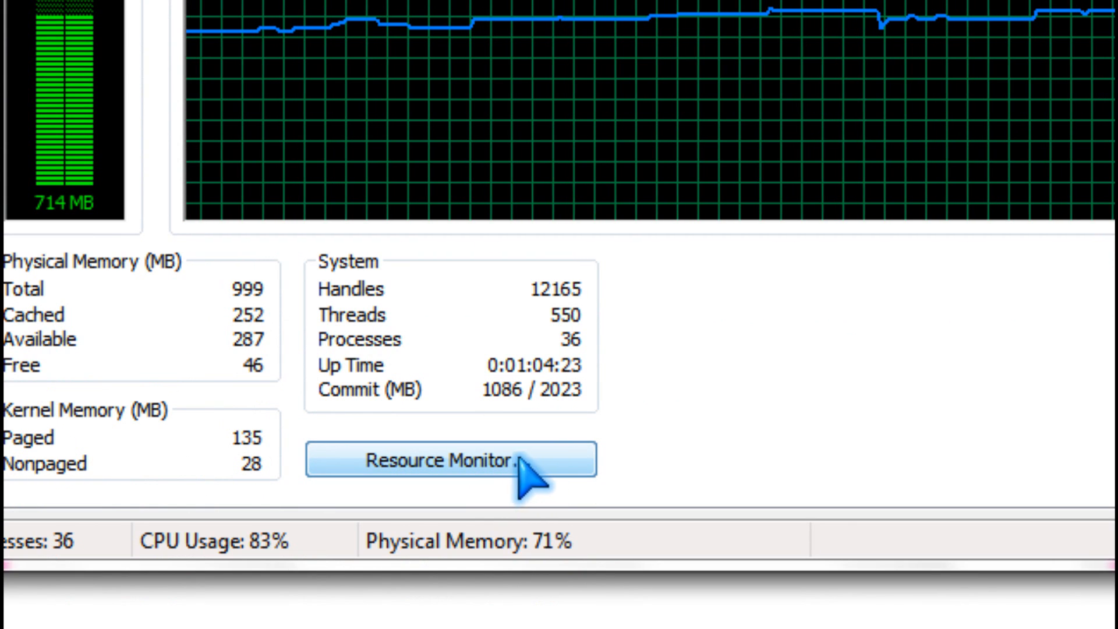
Launch Resource Monitor, expand Network Activity and end the bywifi.exe process.
{"action": "left_click", "coordinate": [451, 458]}
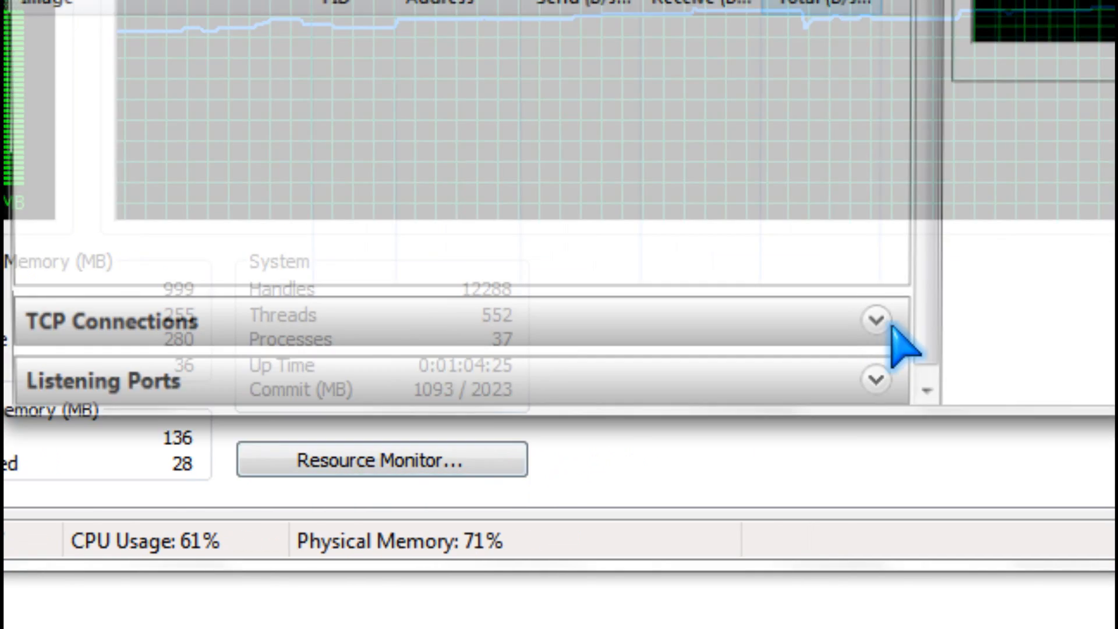
{"action": "left_click", "coordinate": [380, 460]}
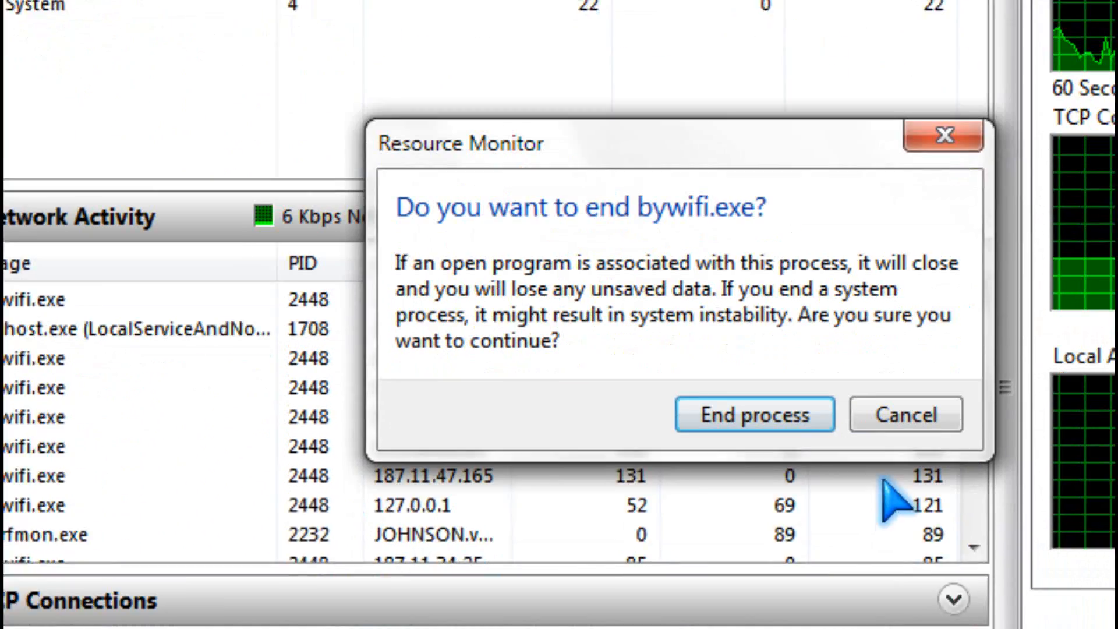
{"action": "left_click", "coordinate": [753, 414]}
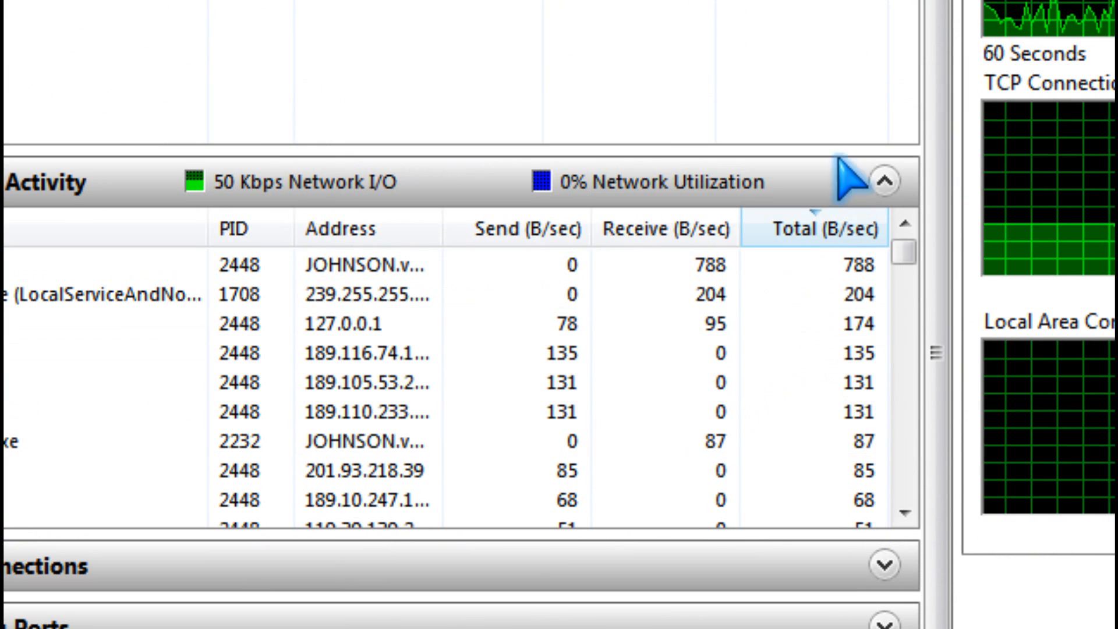